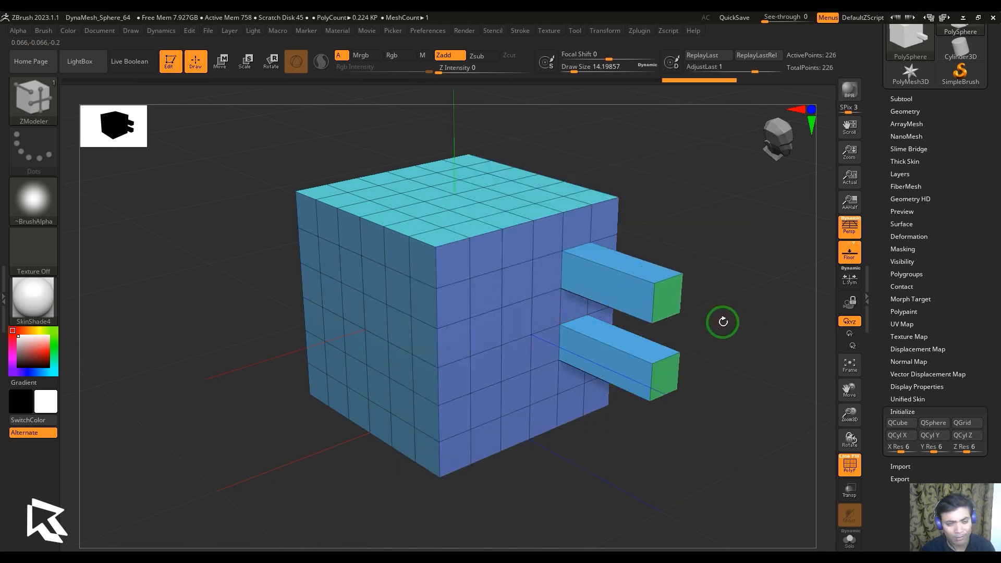
pyautogui.moveTo(721, 319)
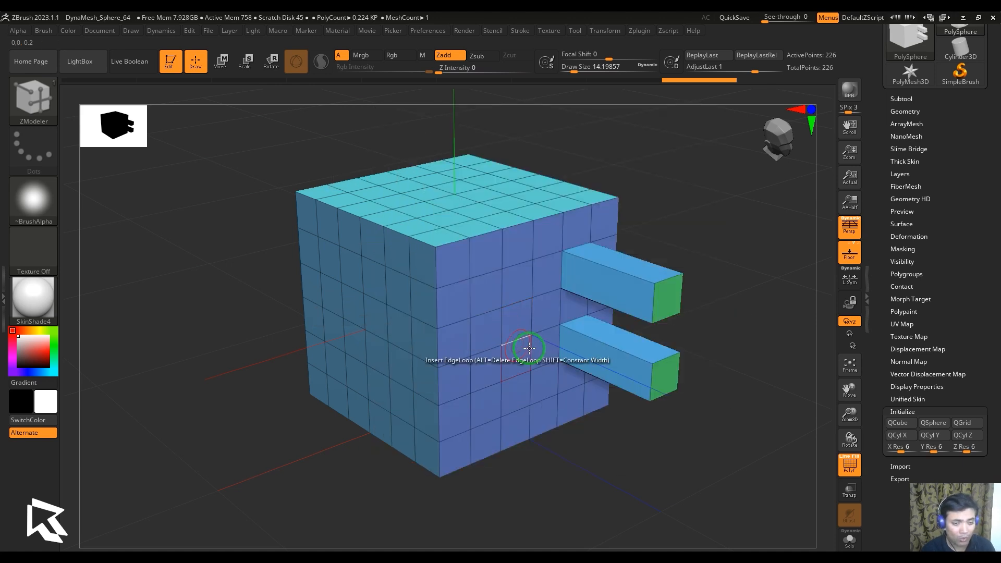
# Insert an edge loop around the lower prong and preview it smoothed with Dynamic Subdiv.
pyautogui.moveTo(530, 348); pyautogui.dragTo(687, 426)
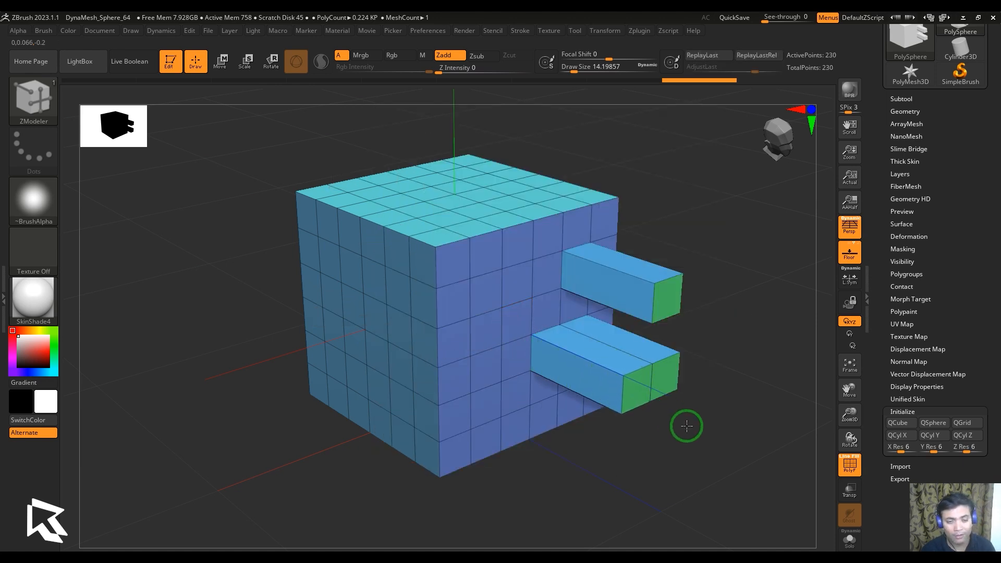
pyautogui.click(905, 111)
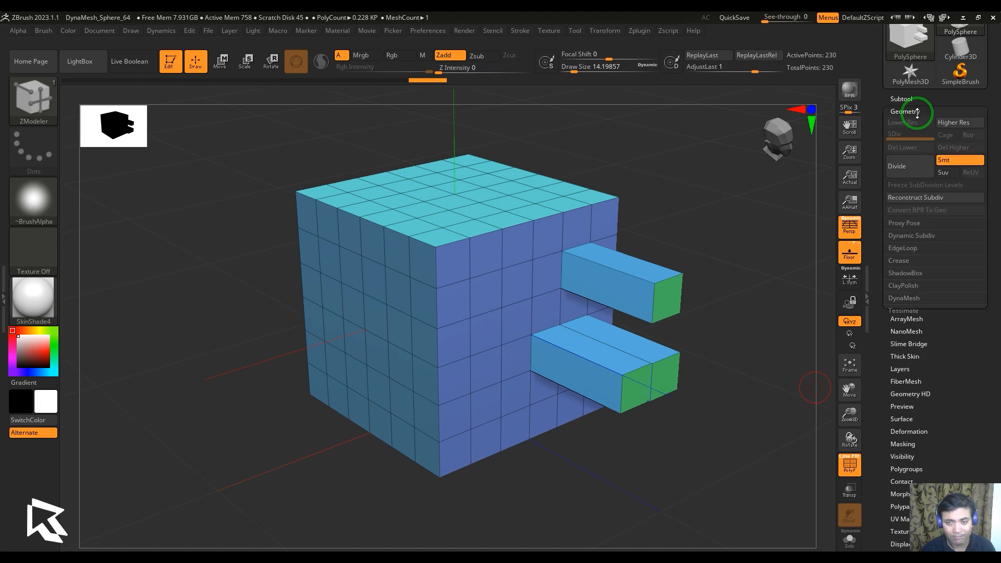
pyautogui.click(911, 235)
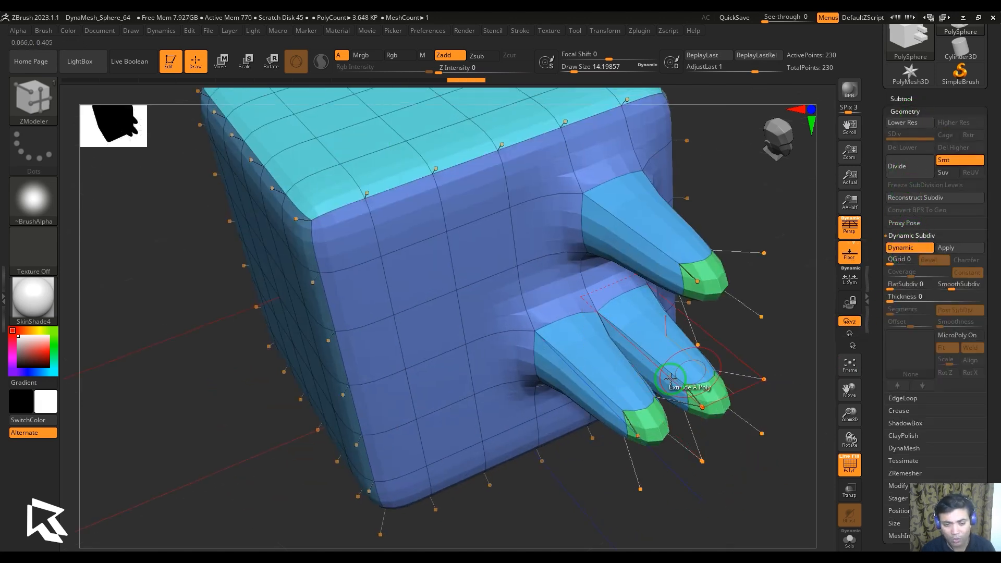
pyautogui.moveTo(670, 377); pyautogui.dragTo(693, 353)
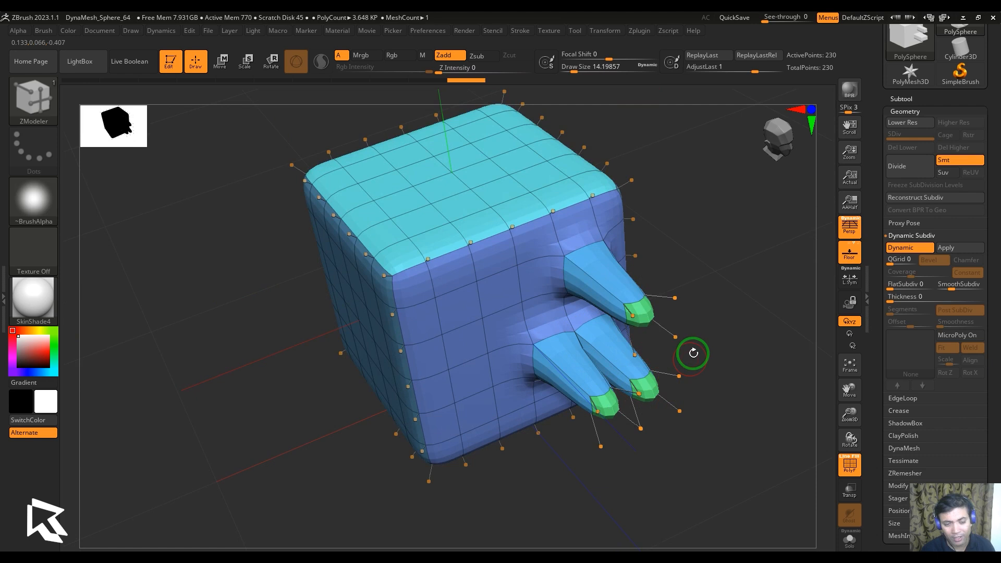
pyautogui.moveTo(645, 410)
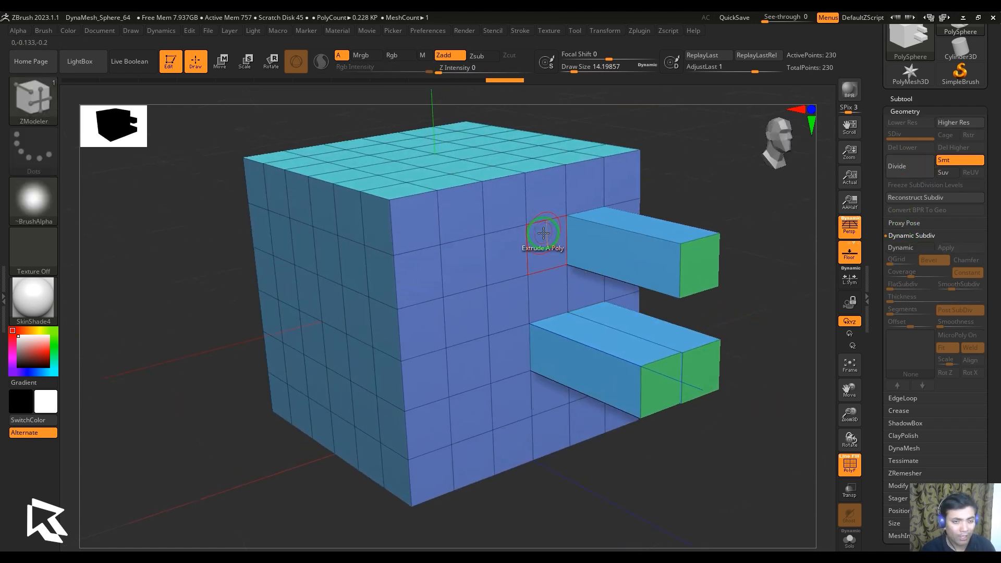
# Extrude the face beside the upper prong, inspect it smoothed, then turn Dynamic Subdiv off.
pyautogui.moveTo(544, 232); pyautogui.dragTo(592, 264)
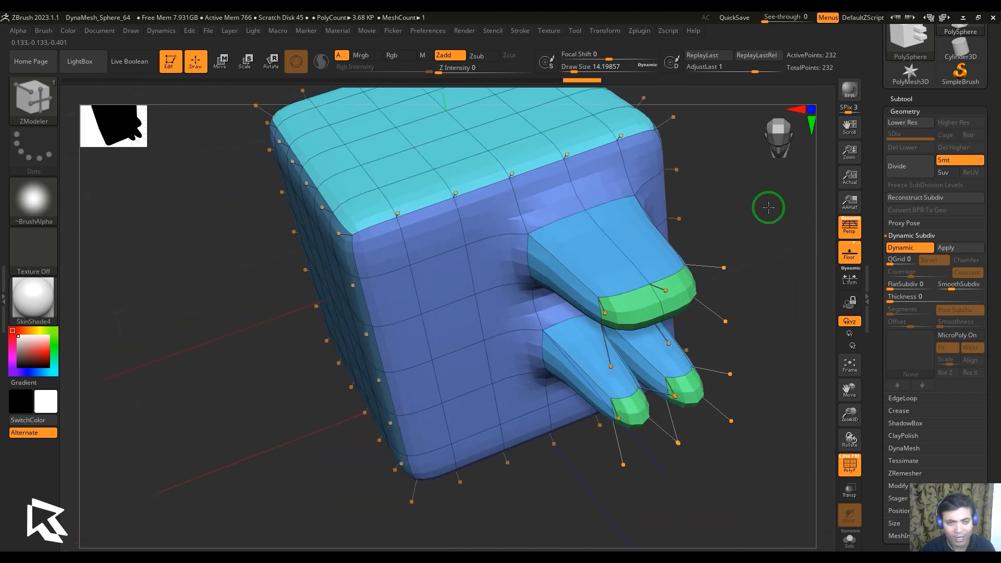
pyautogui.moveTo(768, 207); pyautogui.dragTo(800, 265)
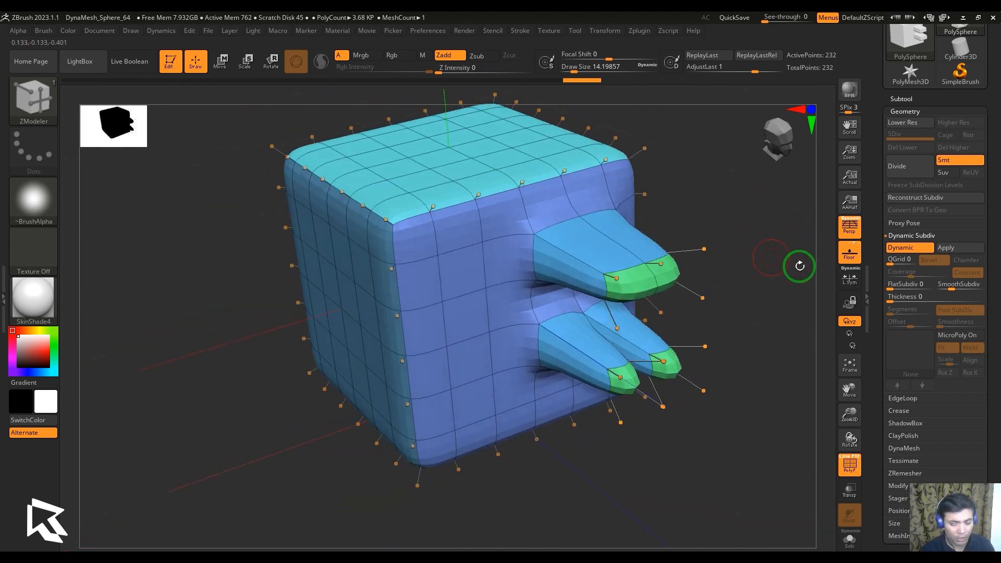
pyautogui.click(501, 261)
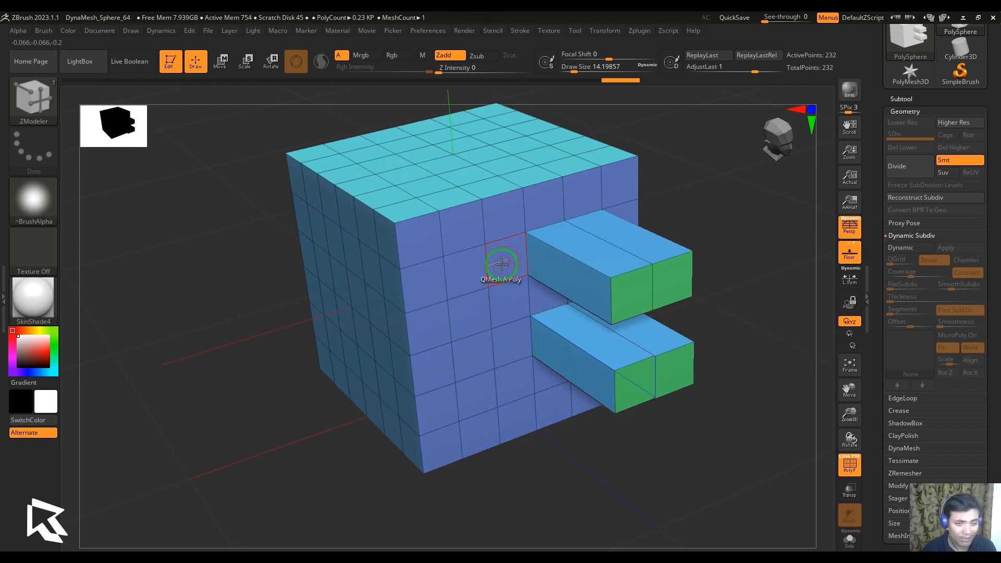
# Lengthen the upper prong with QMesh and fuse the adjacent face into it.
pyautogui.moveTo(501, 264); pyautogui.dragTo(509, 271)
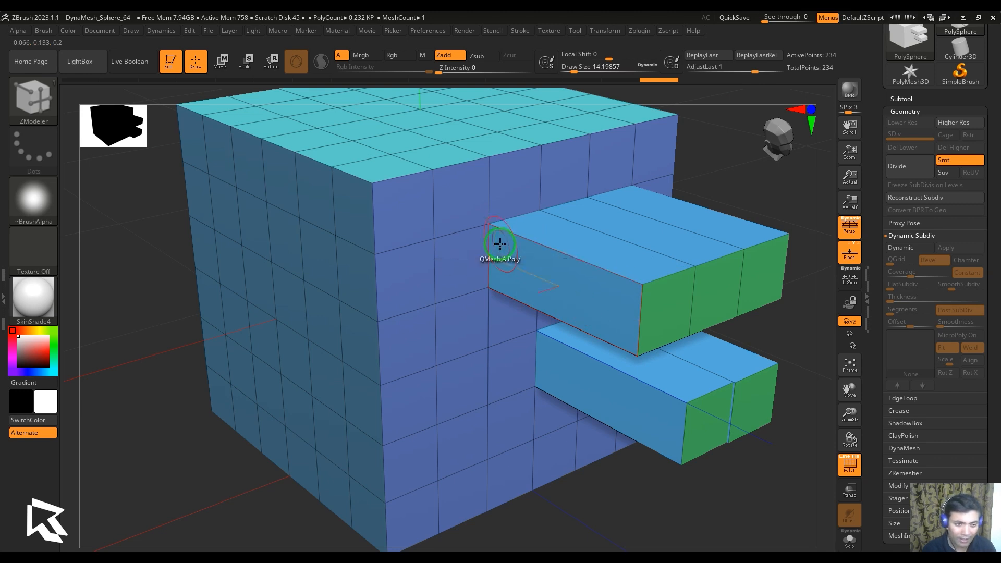
pyautogui.moveTo(494, 247)
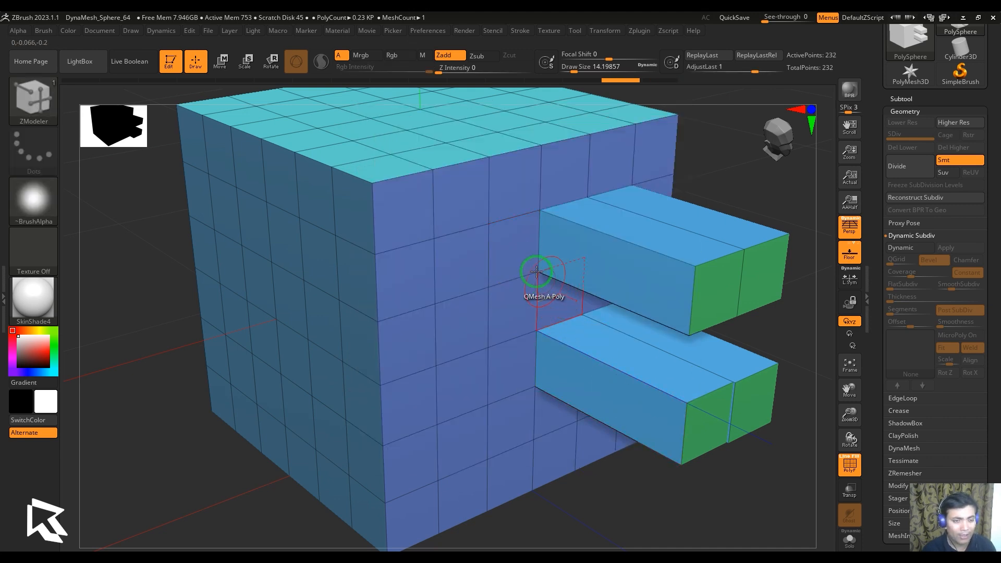
pyautogui.moveTo(538, 272); pyautogui.dragTo(555, 271)
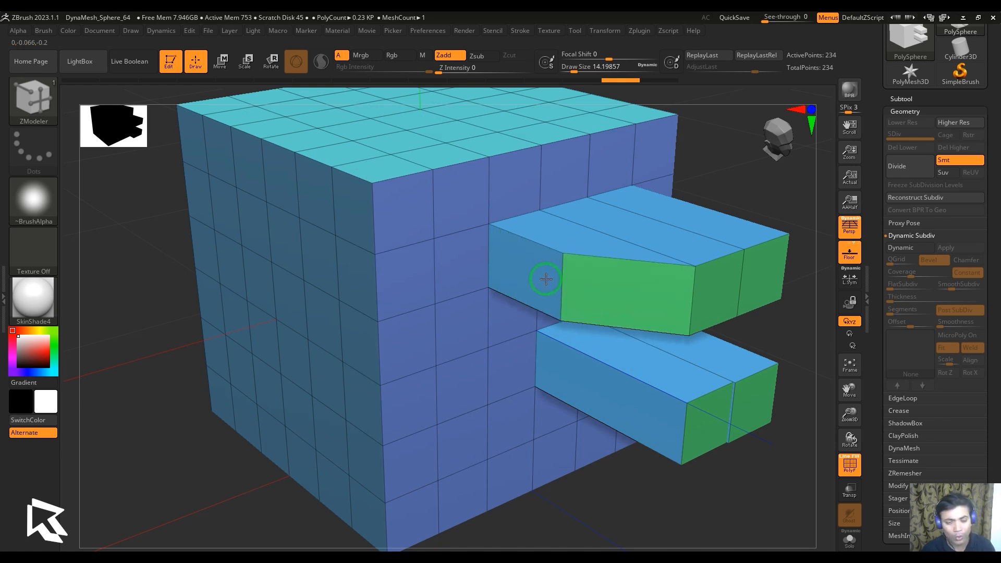
pyautogui.click(543, 279)
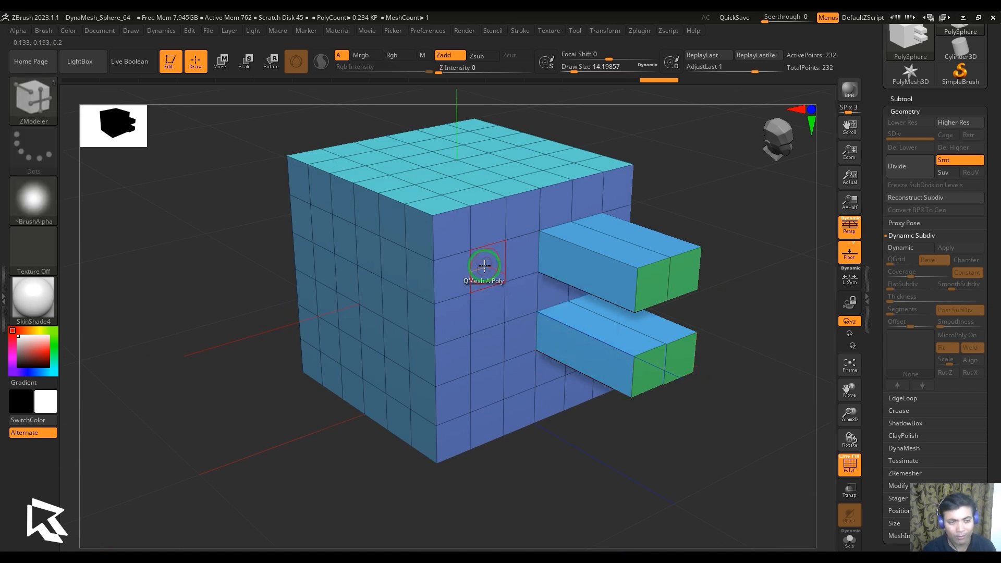
# Pull a long new prong out left of the upper prong and insert an edge loop.
pyautogui.moveTo(484, 266); pyautogui.dragTo(675, 346)
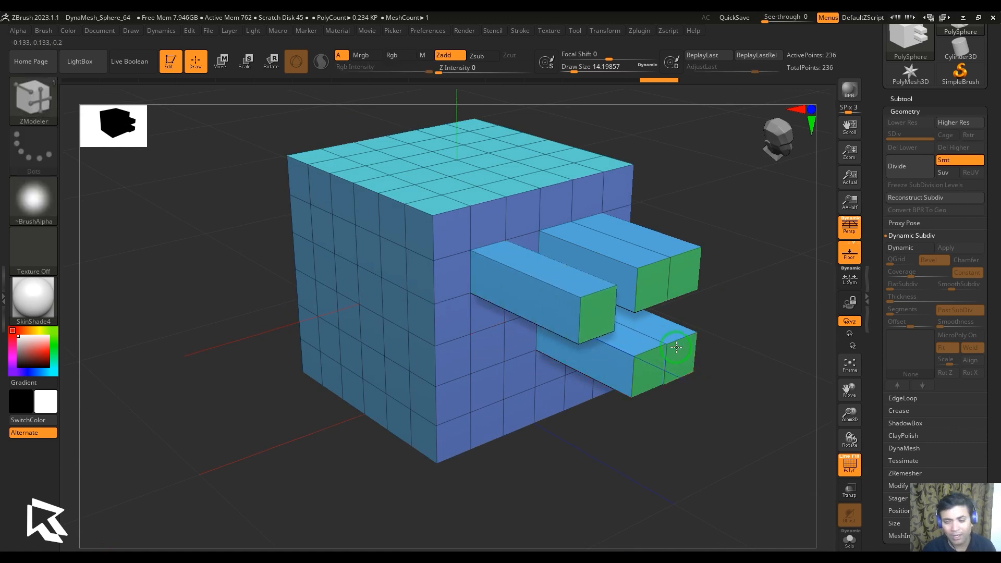
pyautogui.click(676, 348)
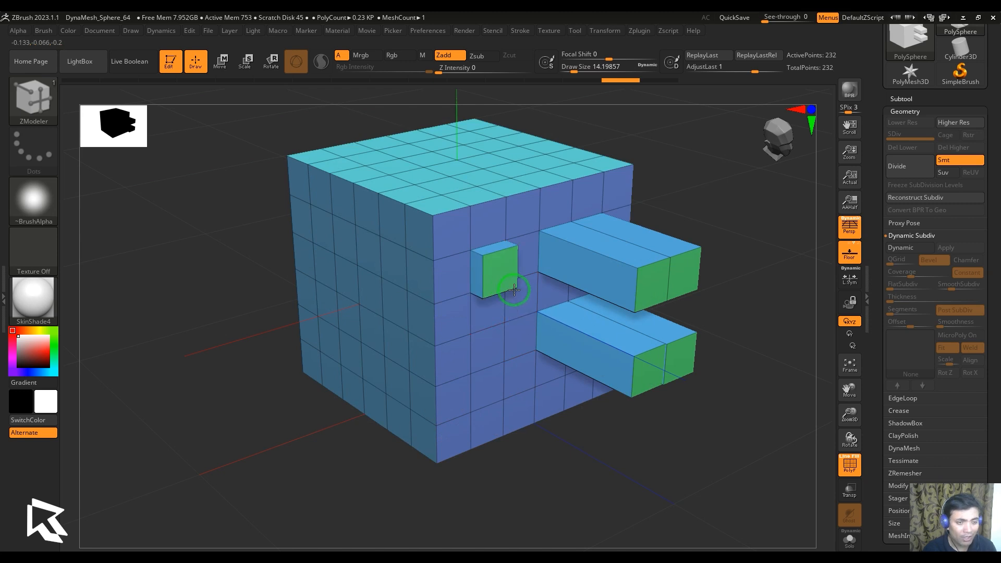
pyautogui.moveTo(504, 287); pyautogui.dragTo(648, 373)
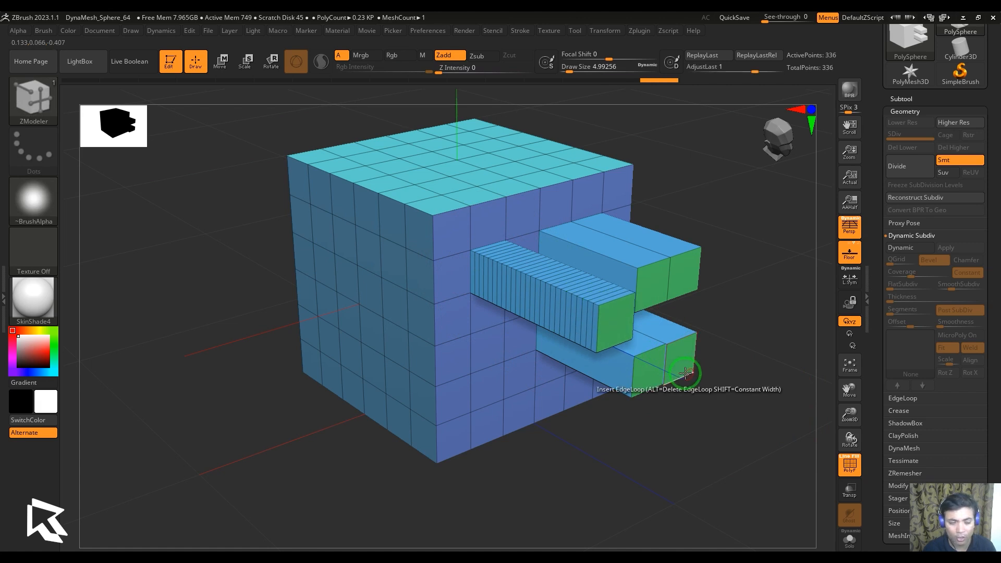
pyautogui.click(684, 373)
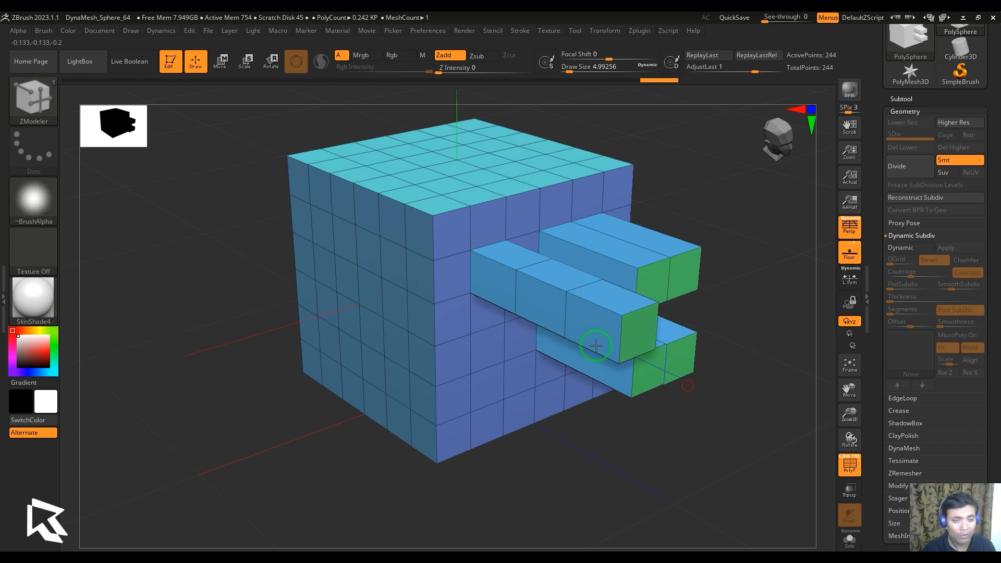
# Choose a QMesh Step Size modifier and extrude another prong further left.
pyautogui.click(596, 346)
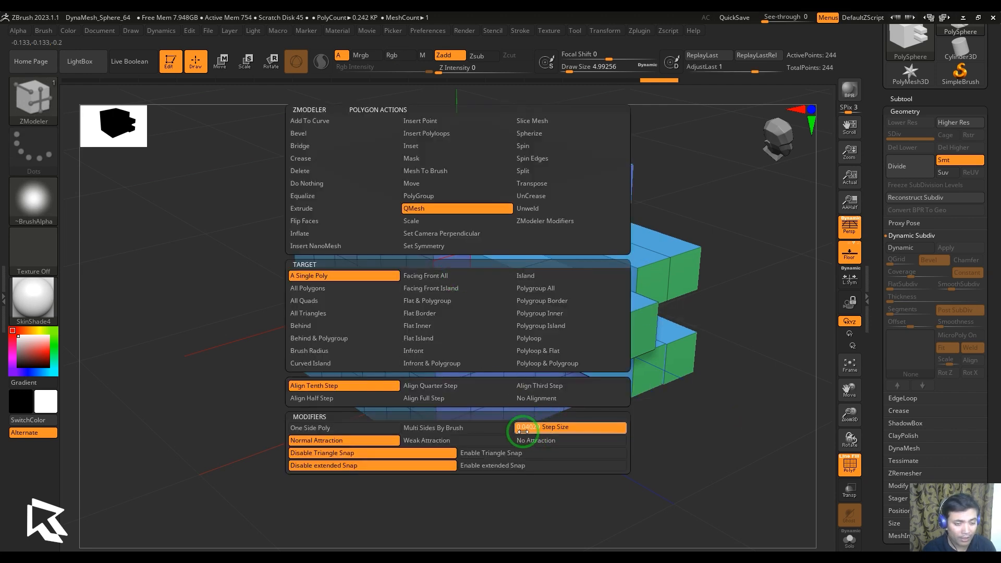
pyautogui.click(522, 345)
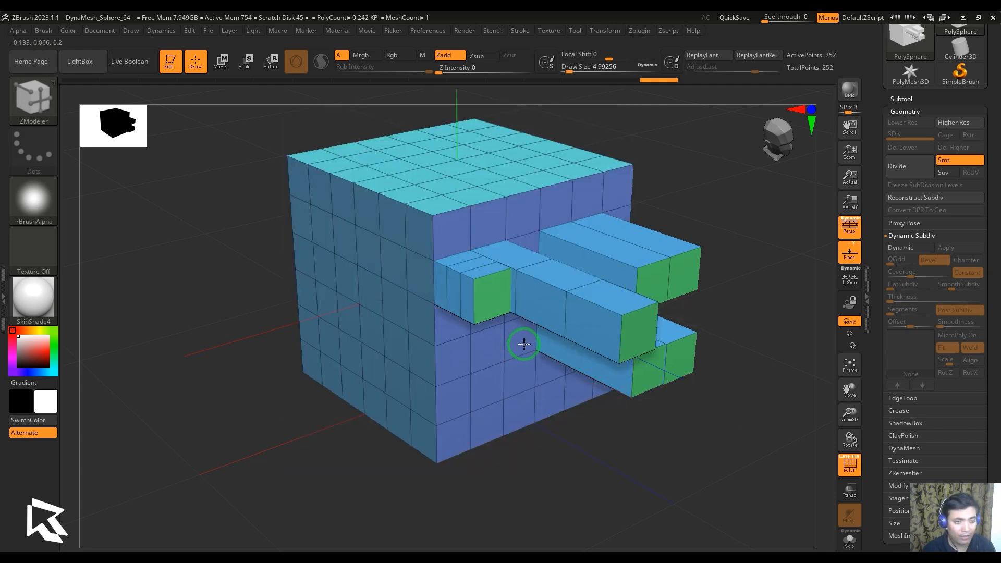
pyautogui.moveTo(524, 344); pyautogui.dragTo(610, 429)
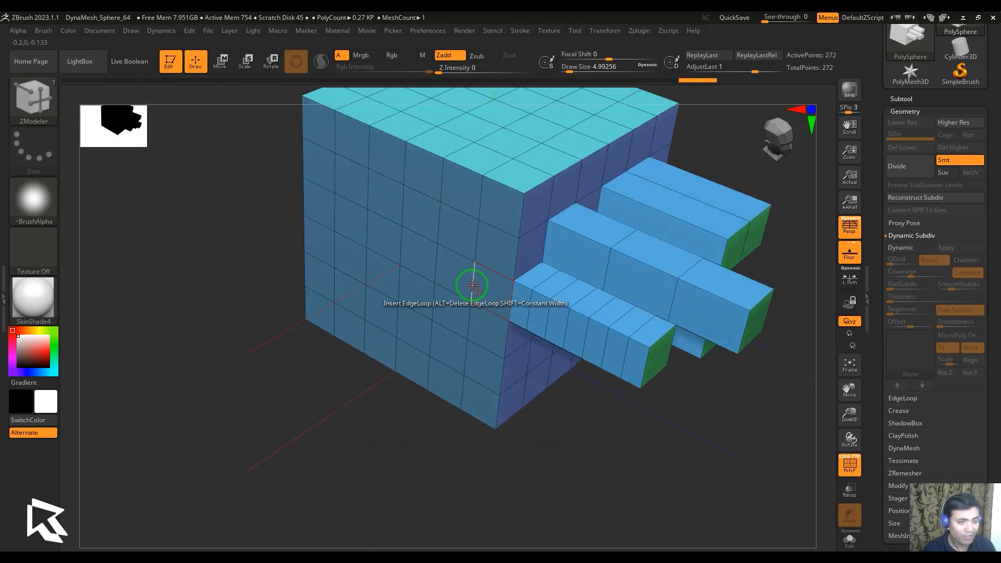
# Extrude a single front face into a box prong left of the others, enlarging Draw Size.
pyautogui.moveTo(472, 284); pyautogui.dragTo(478, 308)
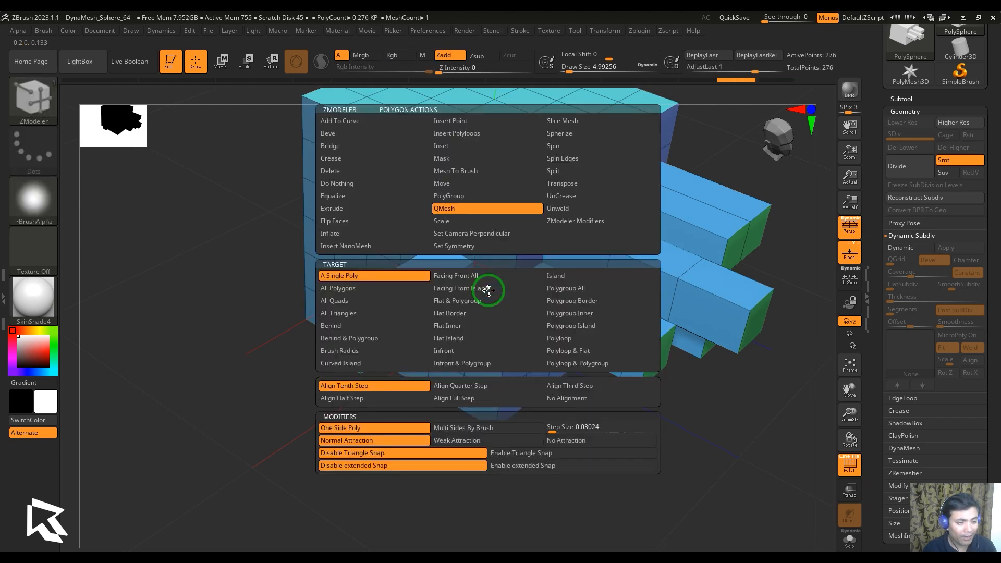
pyautogui.click(458, 288)
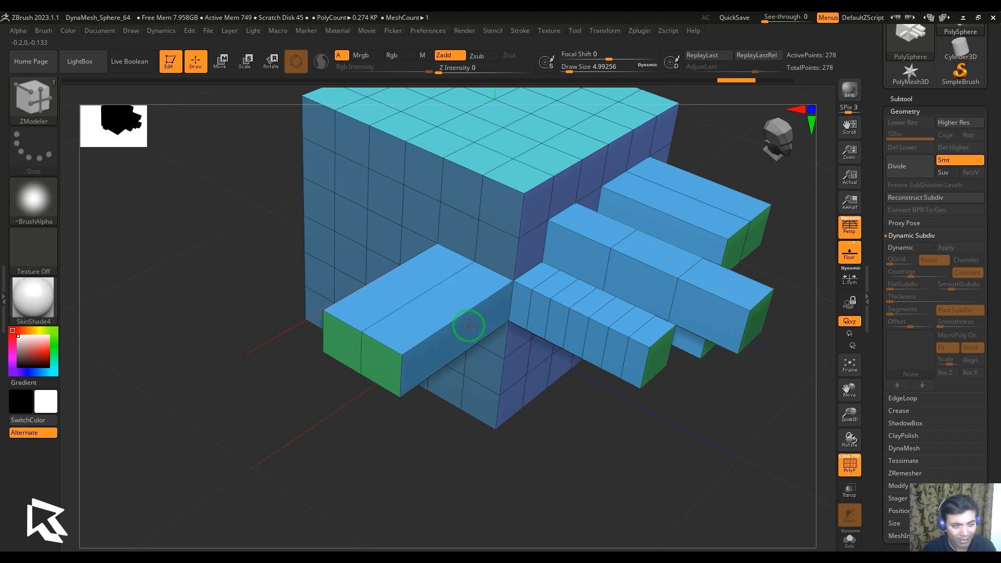
pyautogui.click(468, 325)
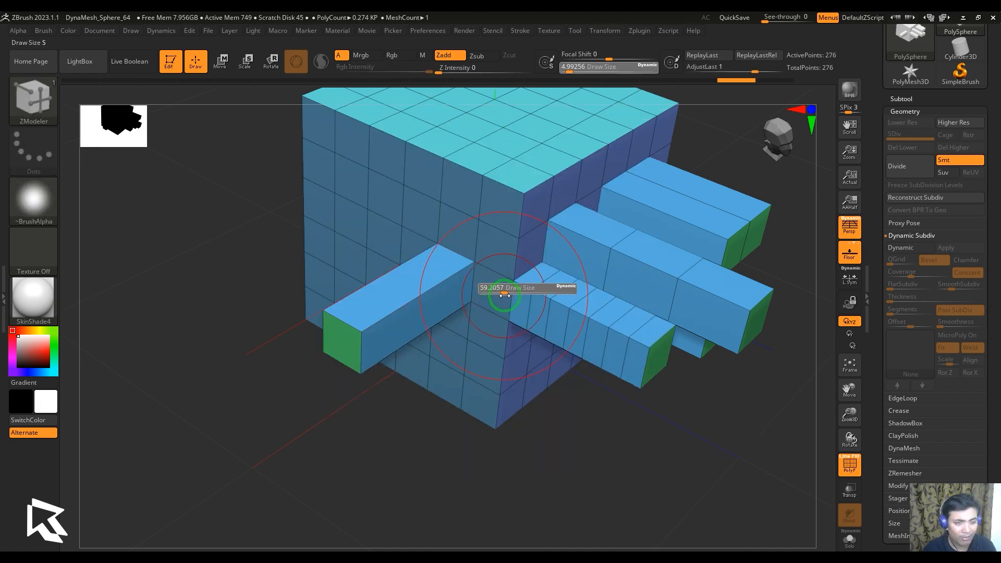
pyautogui.moveTo(504, 301); pyautogui.dragTo(432, 338)
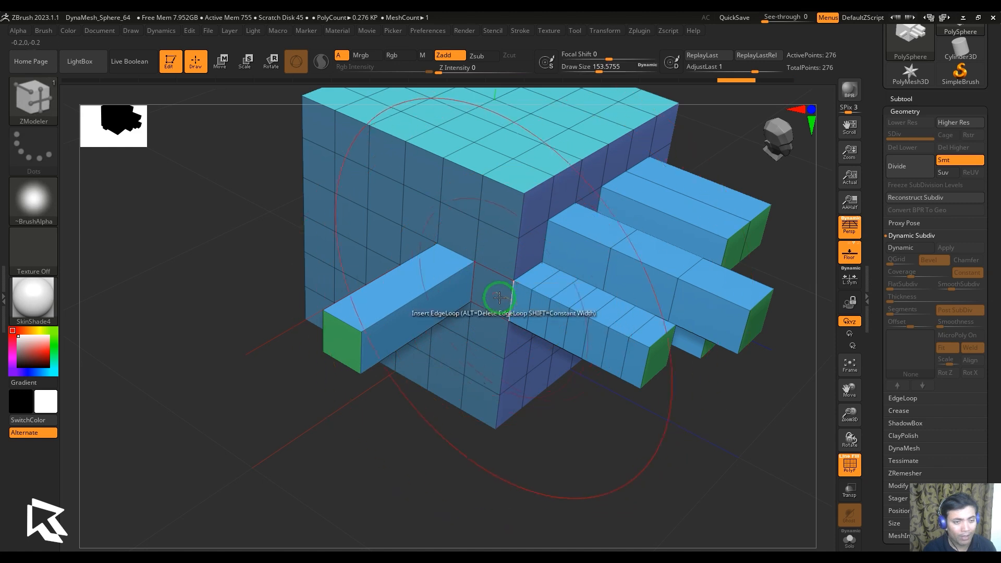
pyautogui.click(499, 297)
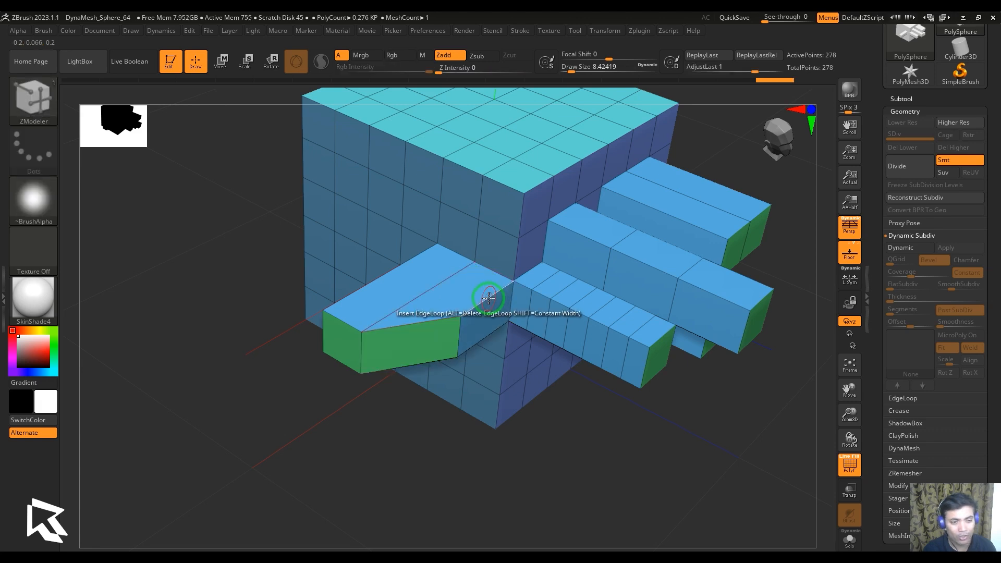
pyautogui.click(487, 297)
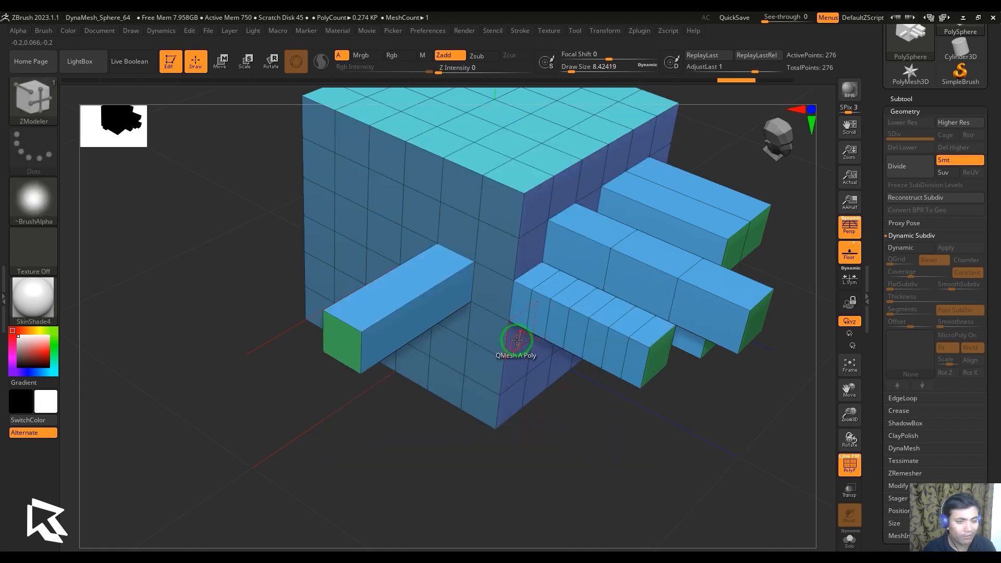
pyautogui.click(515, 340)
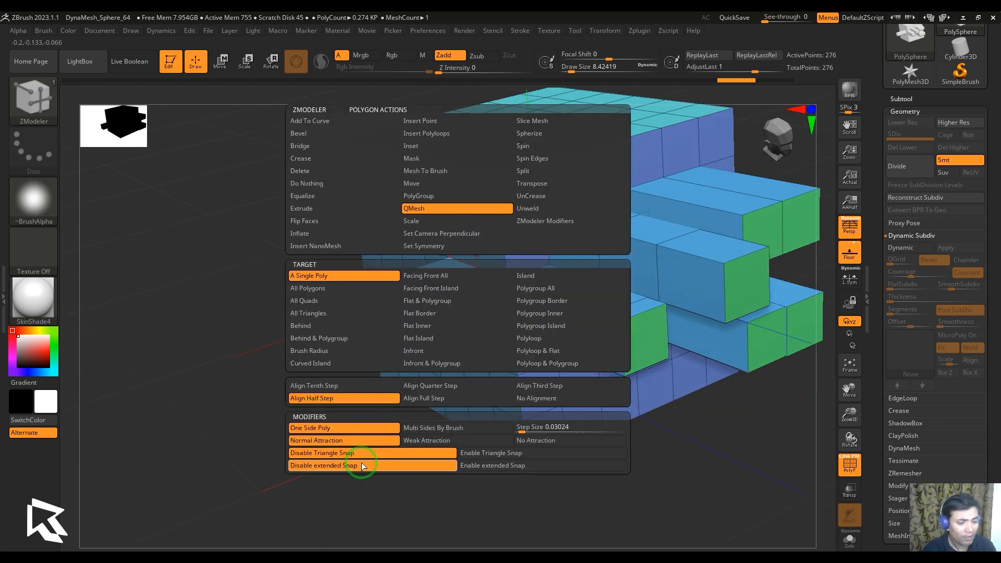
# Keep extended snapping off and orbit to view the left prong from another side.
pyautogui.click(355, 465)
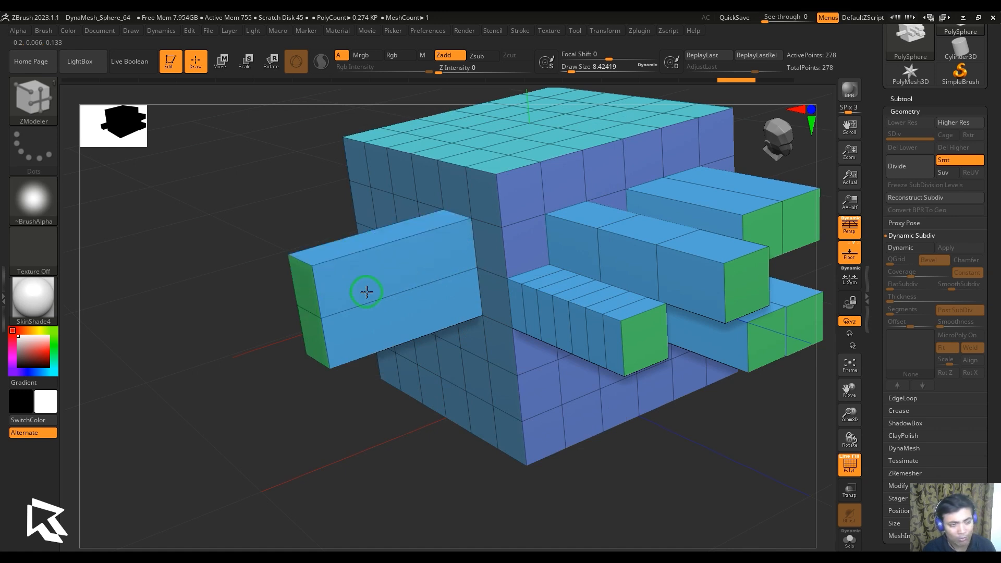
pyautogui.moveTo(326, 304)
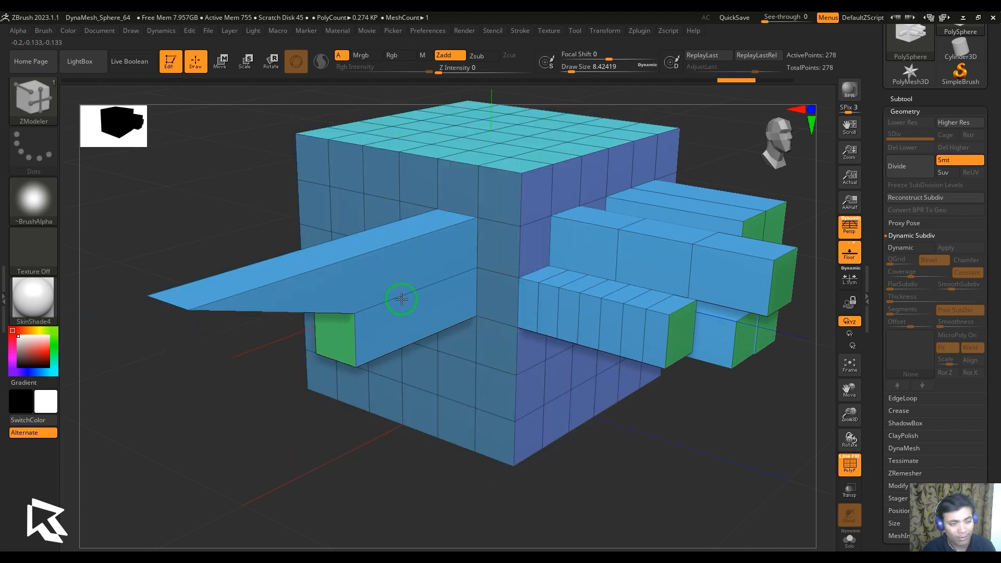
pyautogui.moveTo(402, 299); pyautogui.dragTo(645, 431)
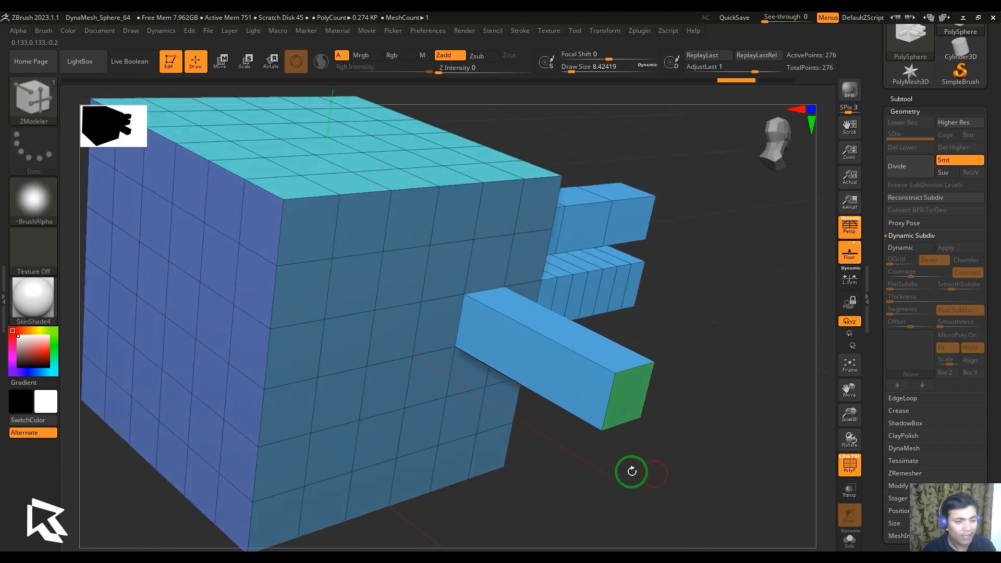
# Start a QMesh extrusion on the front face just below the existing prong.
pyautogui.moveTo(632, 472); pyautogui.dragTo(453, 268)
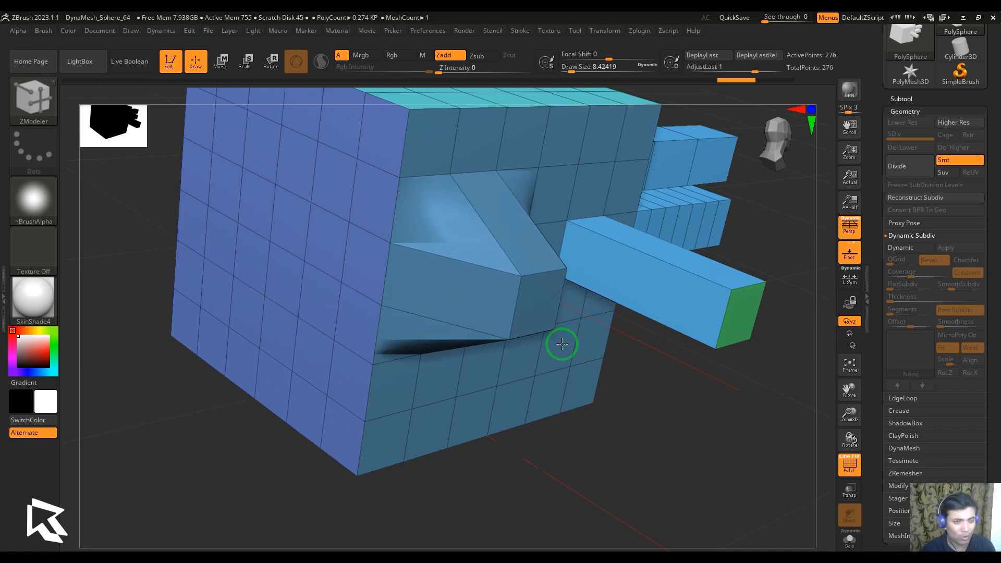
pyautogui.moveTo(562, 345); pyautogui.dragTo(560, 333)
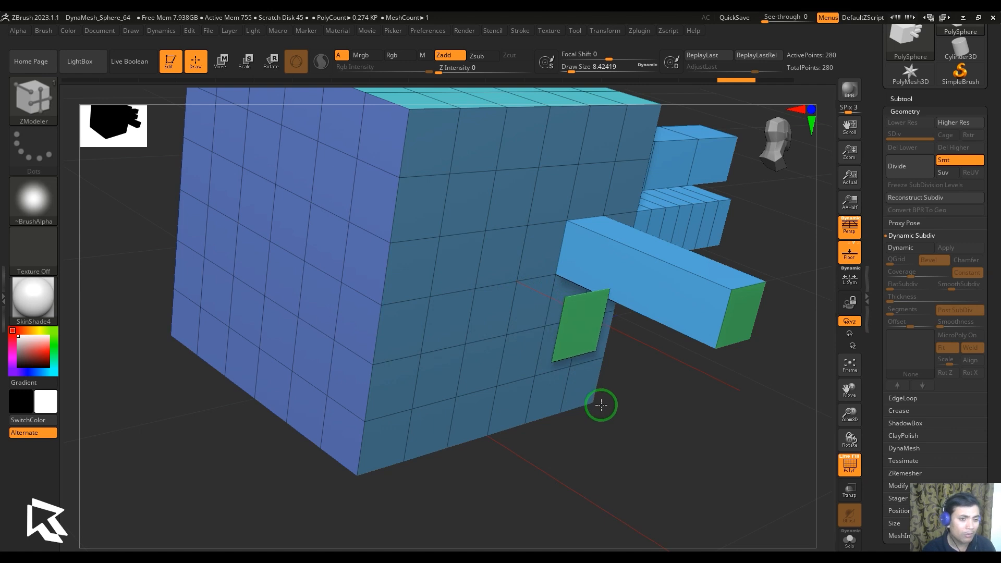
pyautogui.moveTo(606, 410)
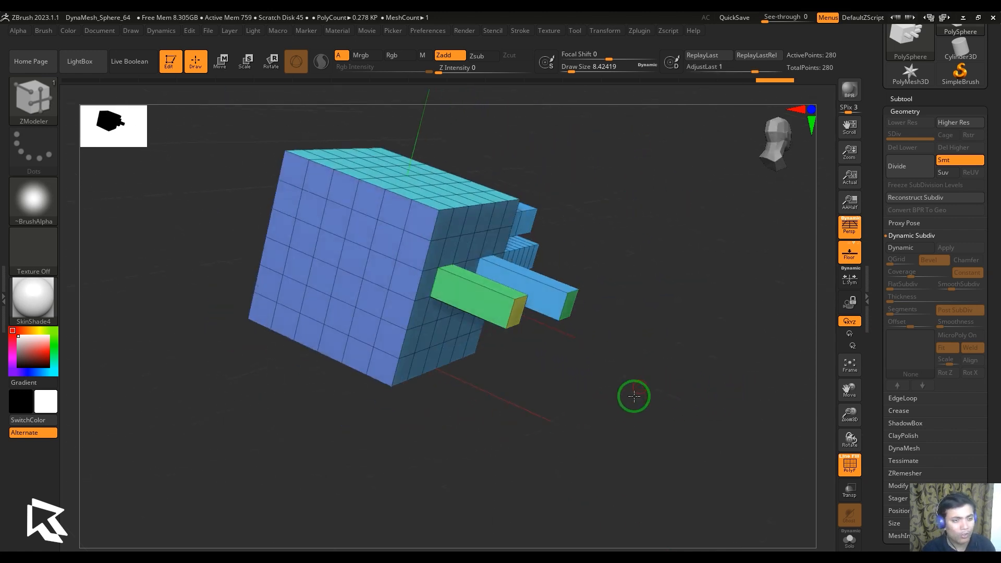
# Sink a top face into a square pocket and orbit to inspect it from several angles.
pyautogui.moveTo(634, 395); pyautogui.dragTo(442, 188)
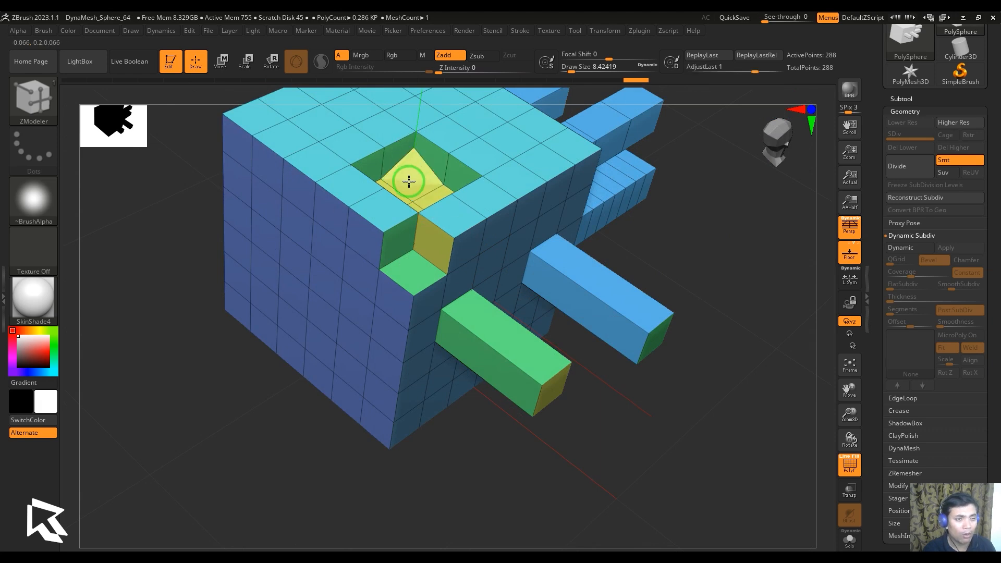
pyautogui.moveTo(409, 182); pyautogui.dragTo(712, 411)
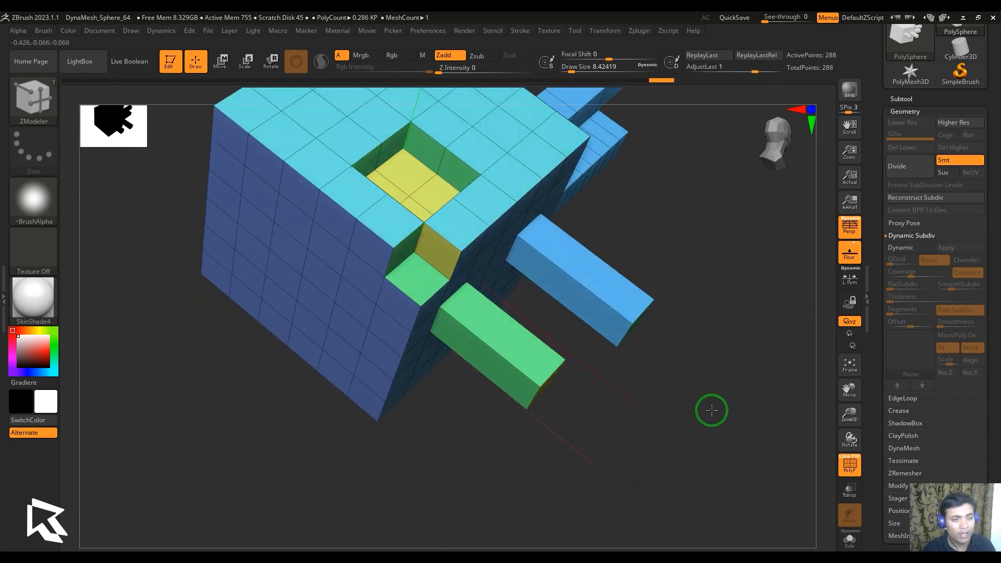
pyautogui.moveTo(712, 410); pyautogui.dragTo(696, 303)
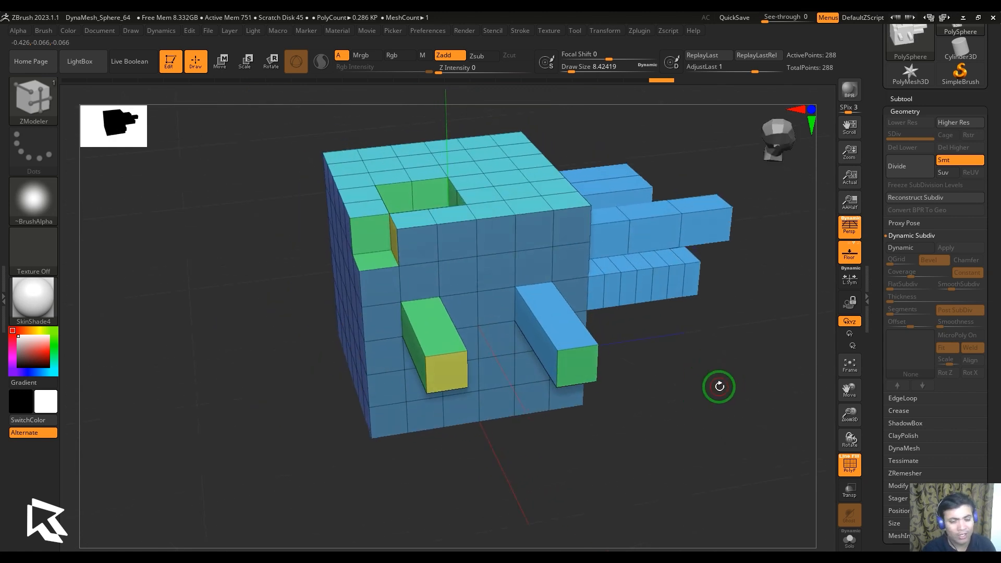
pyautogui.moveTo(718, 386); pyautogui.dragTo(717, 384)
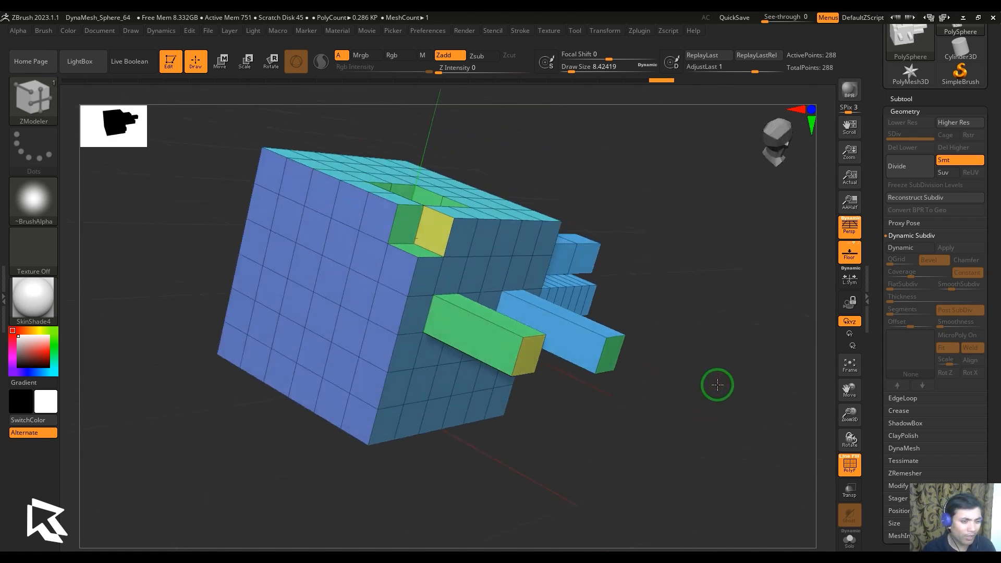
pyautogui.moveTo(717, 384); pyautogui.dragTo(734, 349)
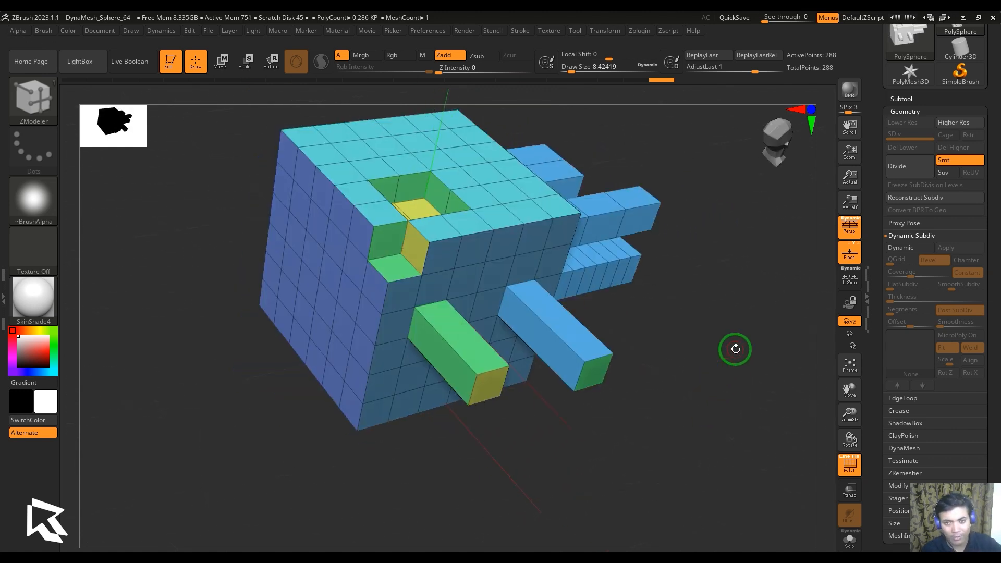